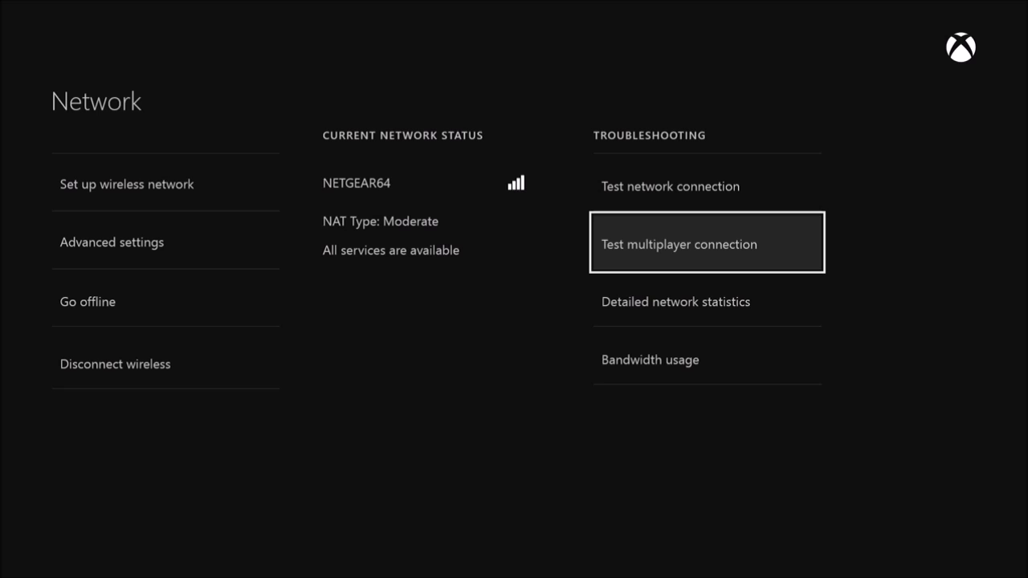
Back out of Network settings to the Home screen.
{"action": "left_click", "coordinate": [706, 245]}
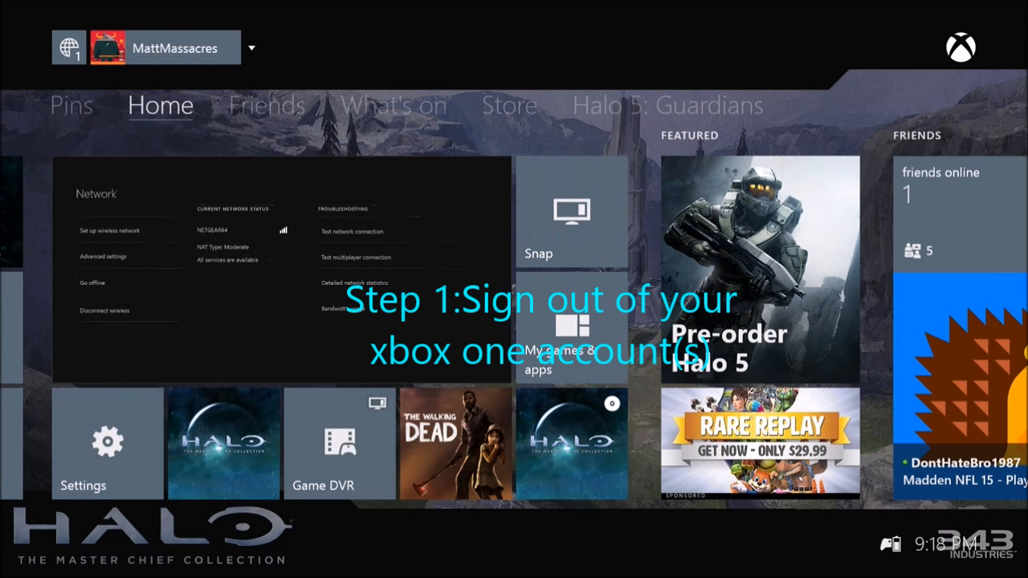
Sign out of the current profile from the gamerpic profile chooser.
{"action": "left_click", "coordinate": [161, 48]}
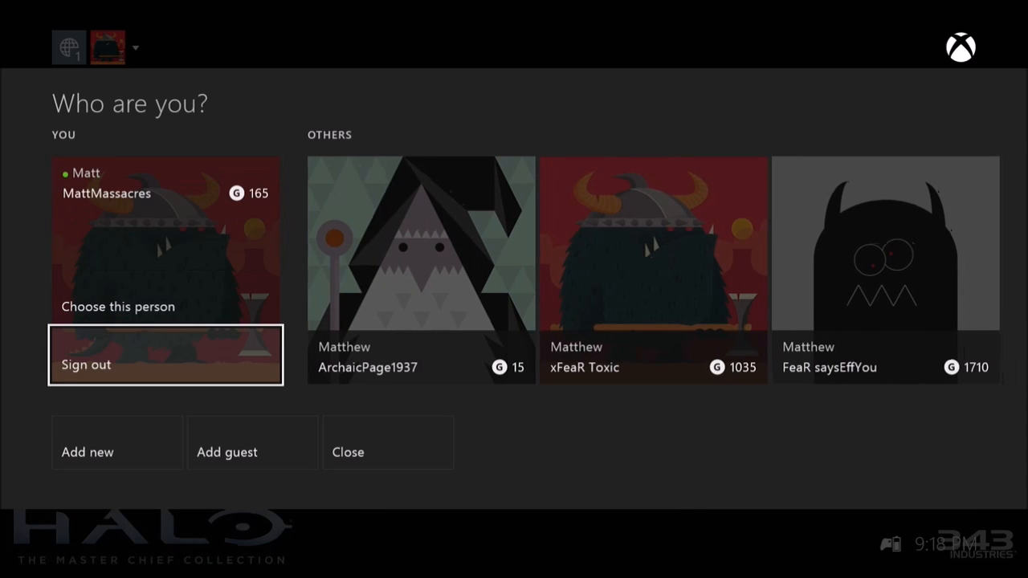
{"action": "left_click", "coordinate": [85, 363]}
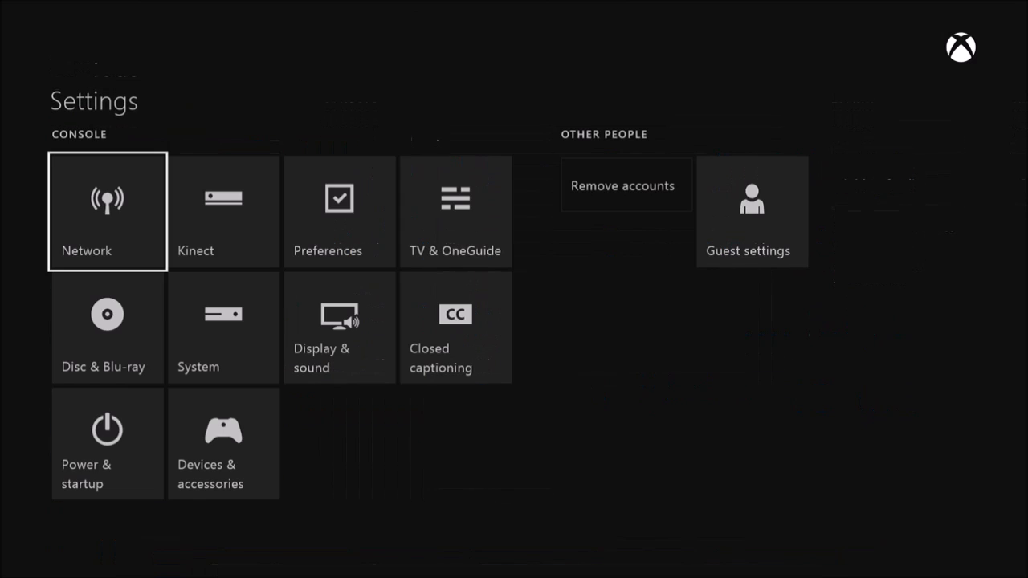
Start Test multiplayer connection from the Network page.
{"action": "left_click", "coordinate": [106, 212]}
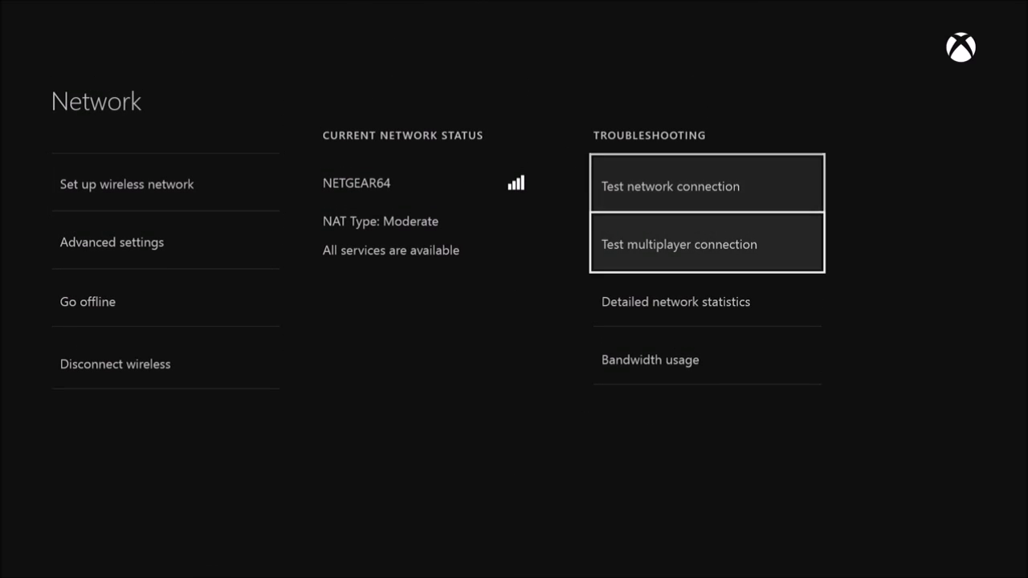
{"action": "key", "text": "Down"}
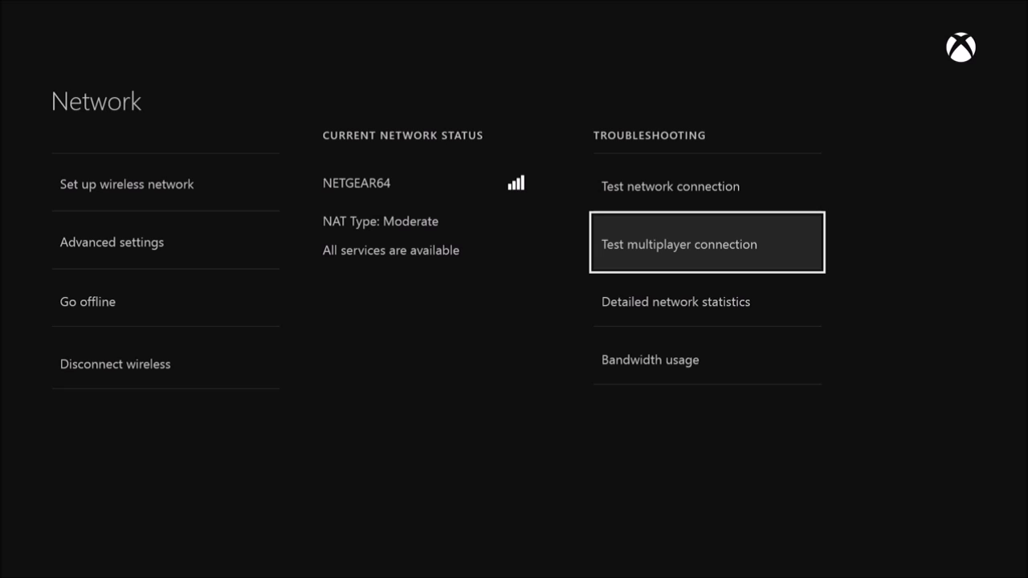
{"action": "left_click", "coordinate": [706, 244]}
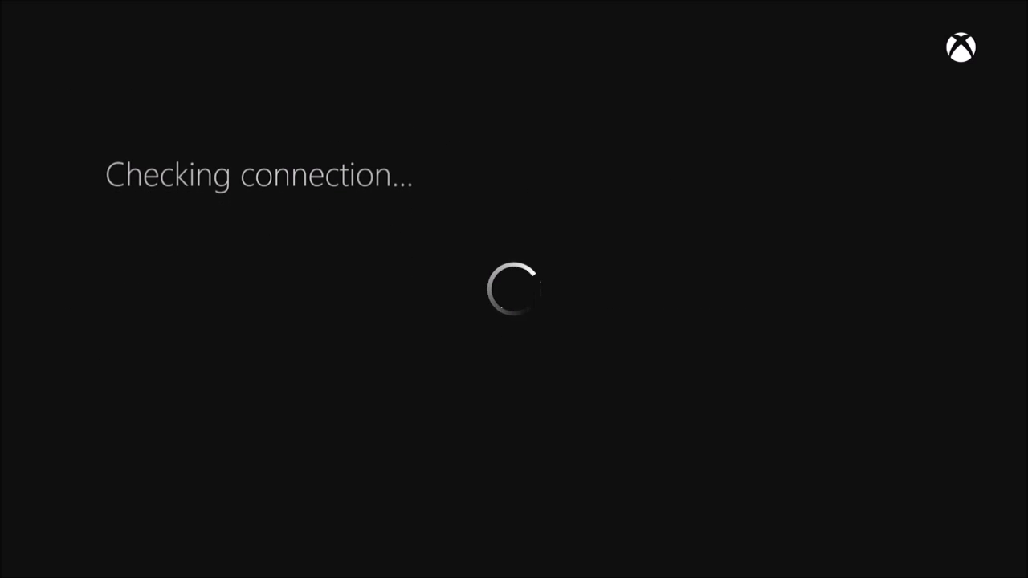